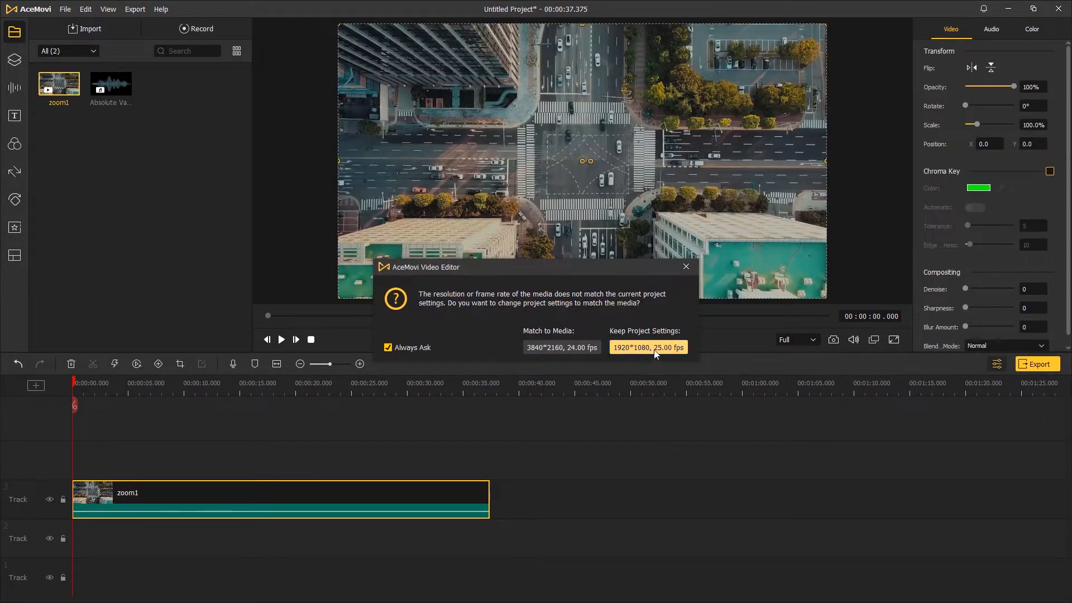
Keep the 1920x1080 project settings when the mismatch dialog appears
{"action": "left_click", "coordinate": [646, 347]}
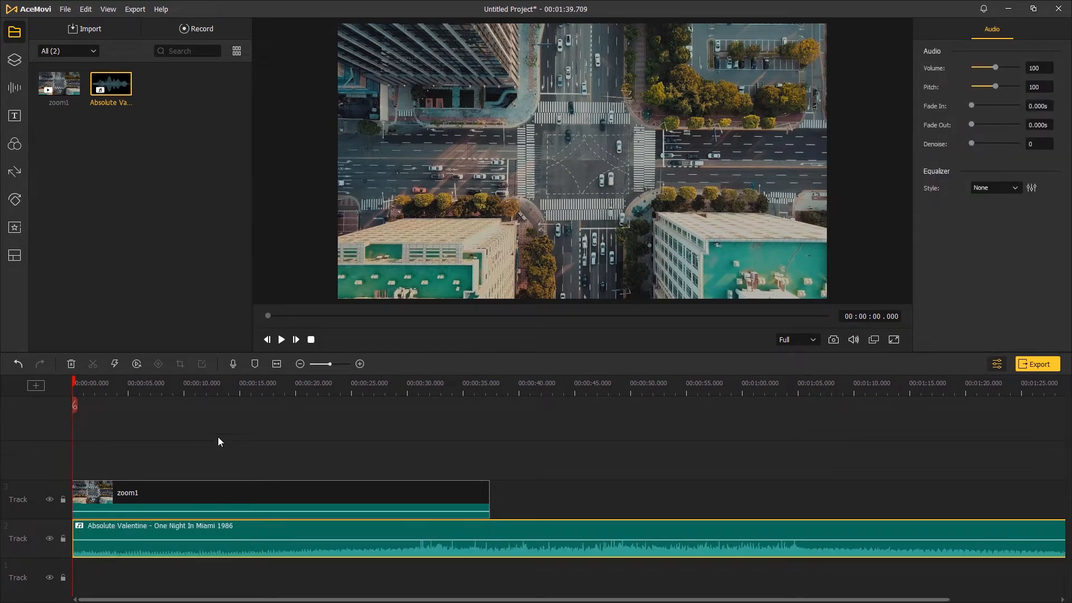
Play back the project to hear the music's 6.7-second fade-in
{"action": "left_click", "coordinate": [280, 339]}
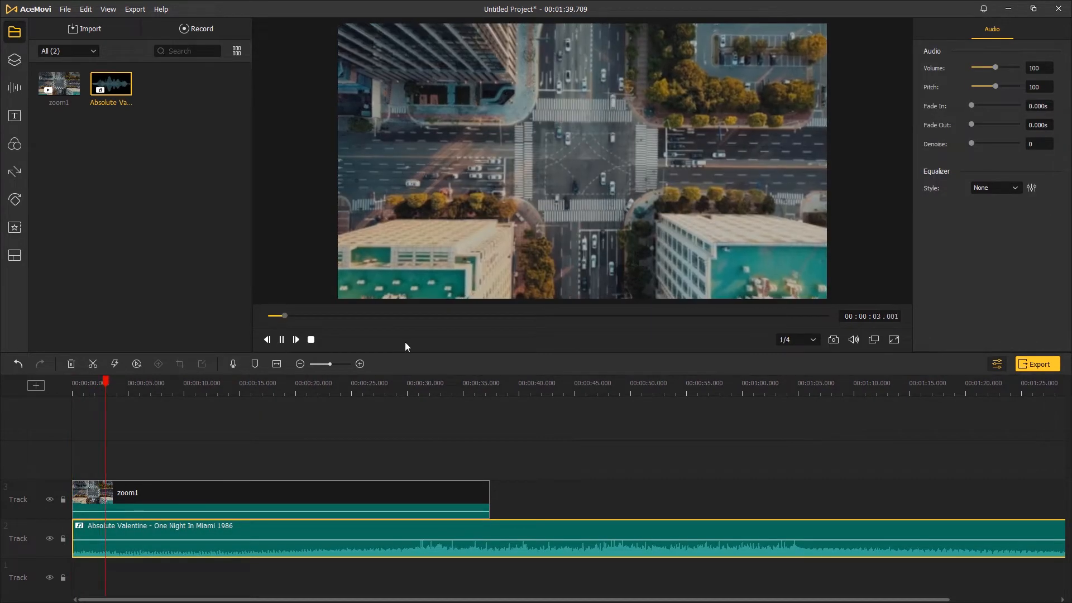
{"action": "left_click", "coordinate": [281, 339]}
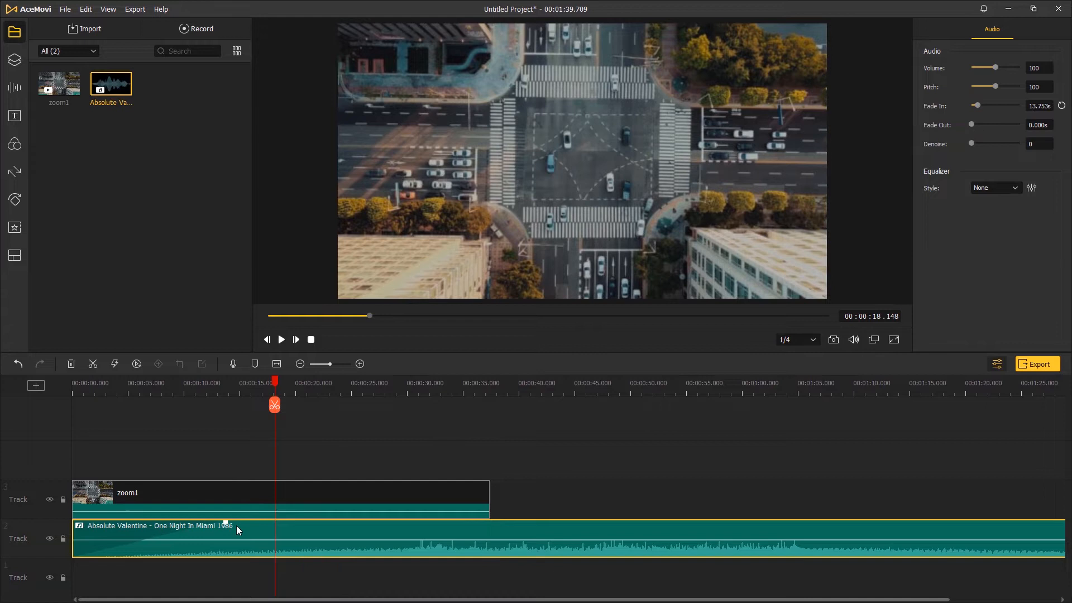
{"action": "mouse_move", "coordinate": [228, 527]}
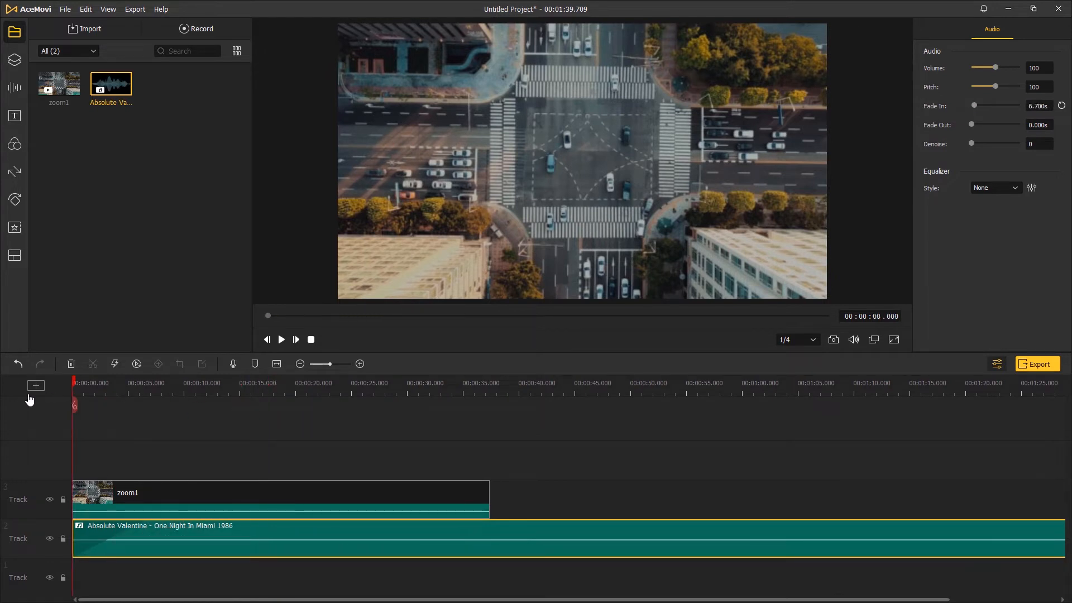
{"action": "mouse_move", "coordinate": [277, 453]}
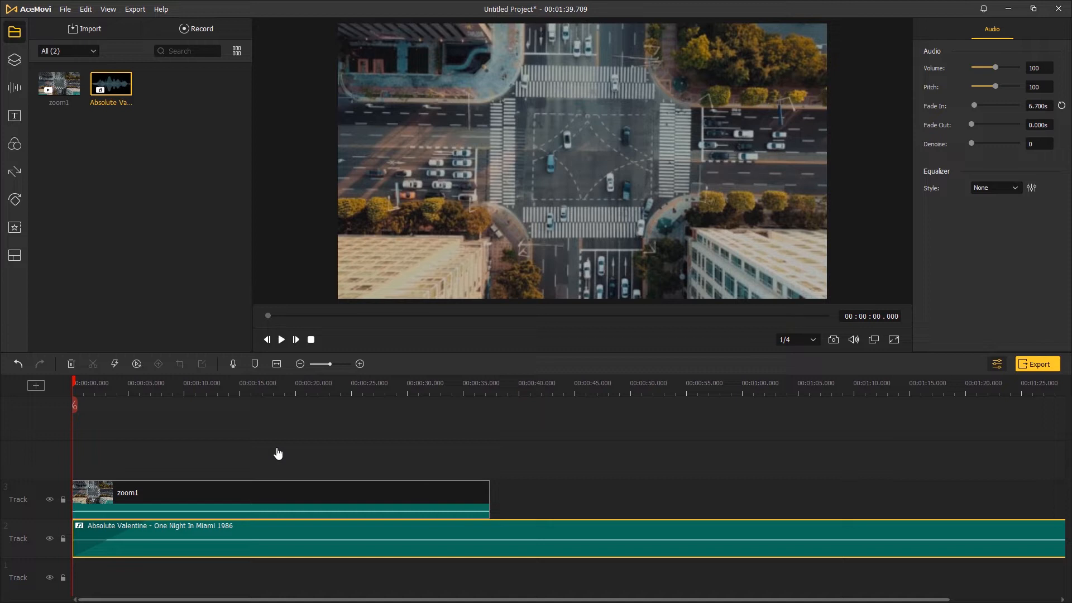
{"action": "left_click", "coordinate": [280, 339]}
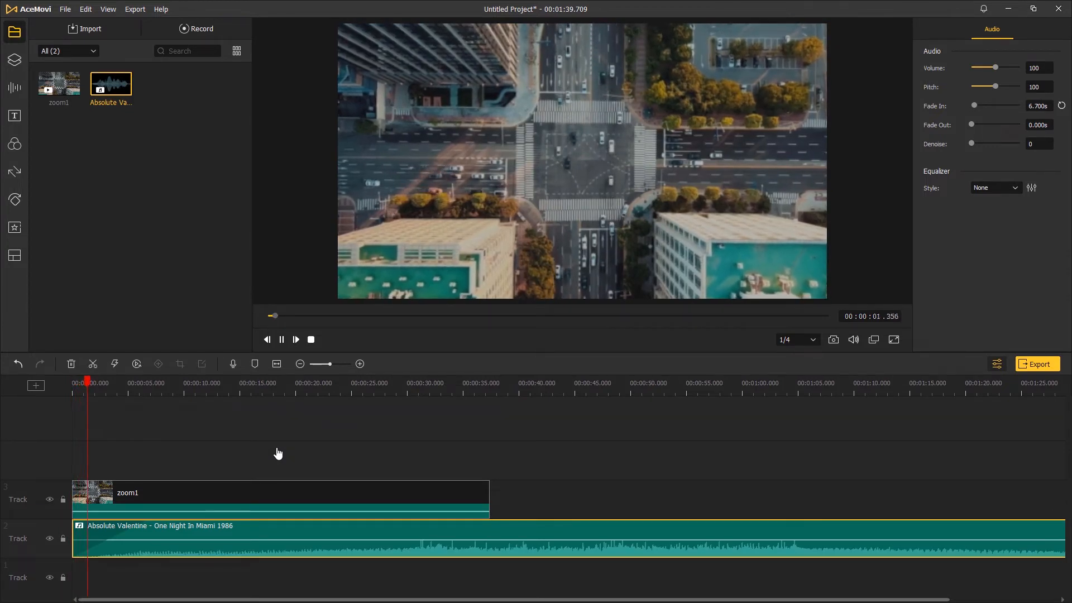
Replay the timeline from the start to check the 10-second music fade-in
{"action": "left_click", "coordinate": [281, 339]}
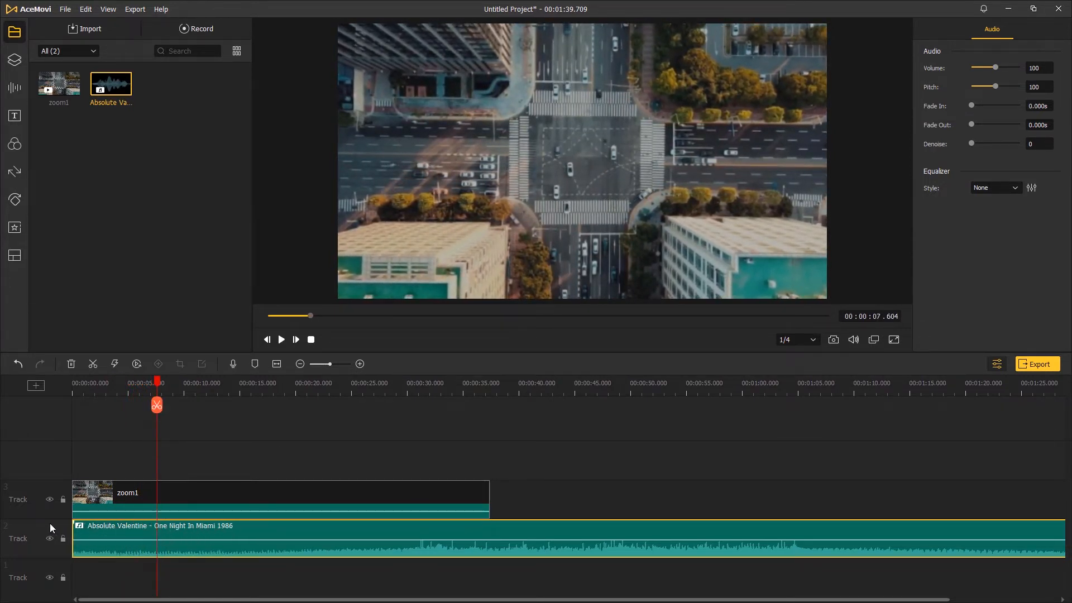
{"action": "left_click", "coordinate": [281, 339]}
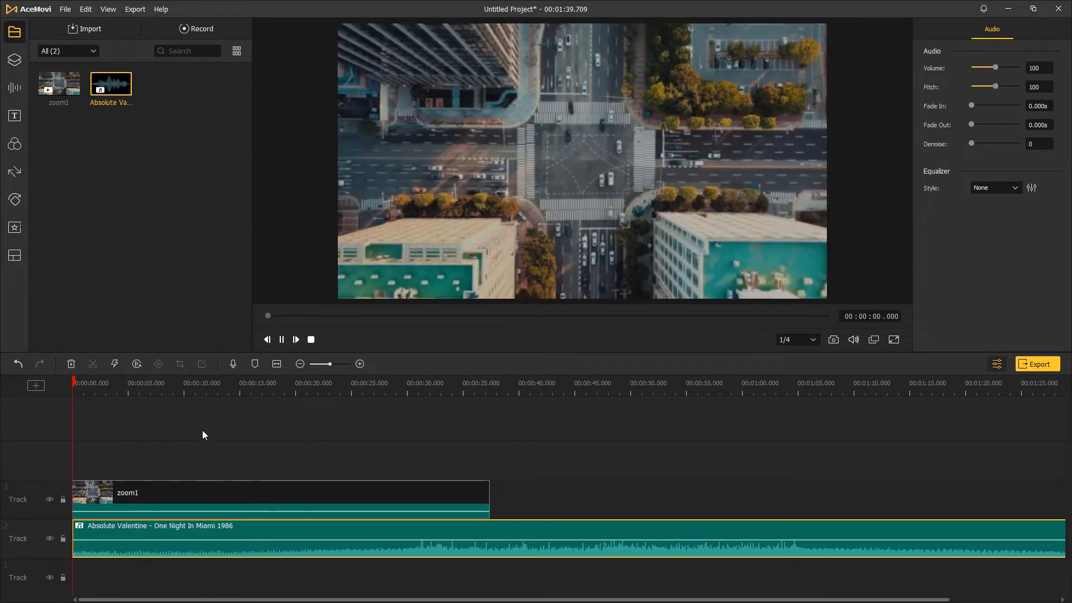
{"action": "left_click", "coordinate": [281, 340]}
{"action": "type", "text": "10.000"}
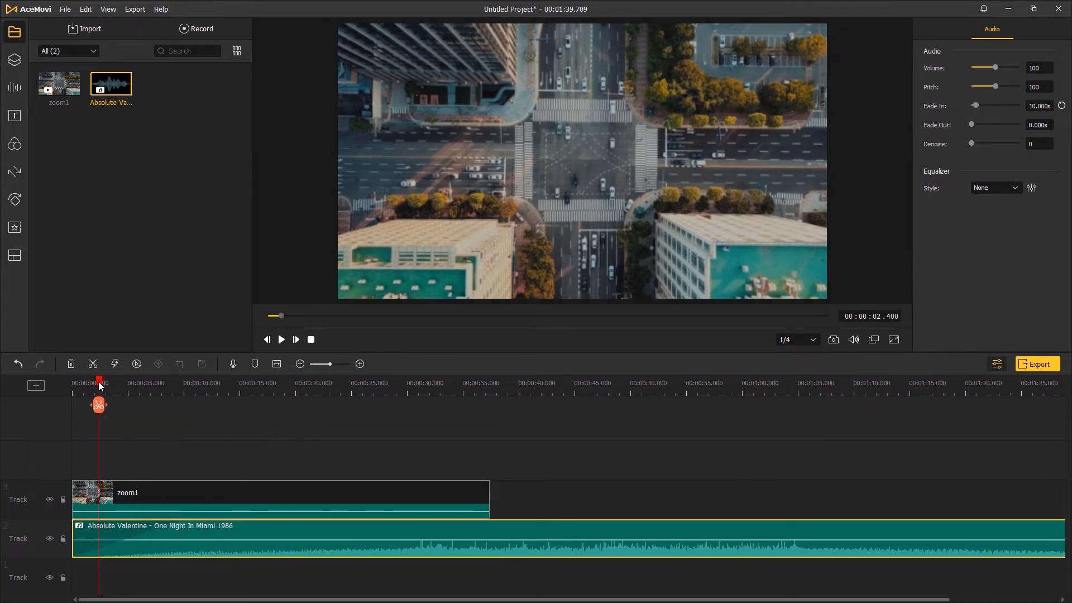
{"action": "left_click", "coordinate": [281, 339]}
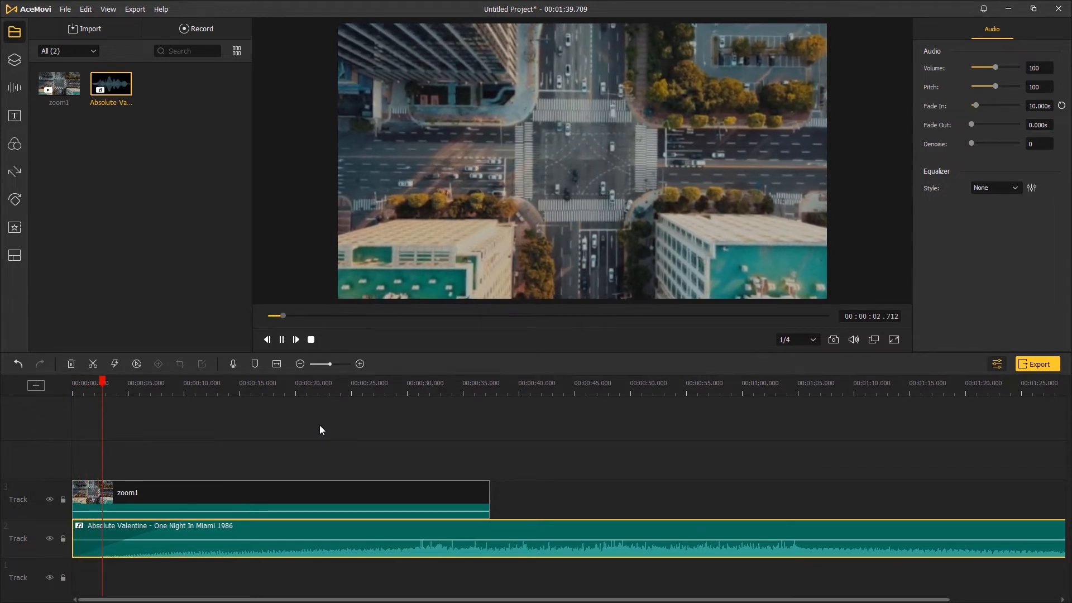
{"action": "left_click", "coordinate": [281, 339]}
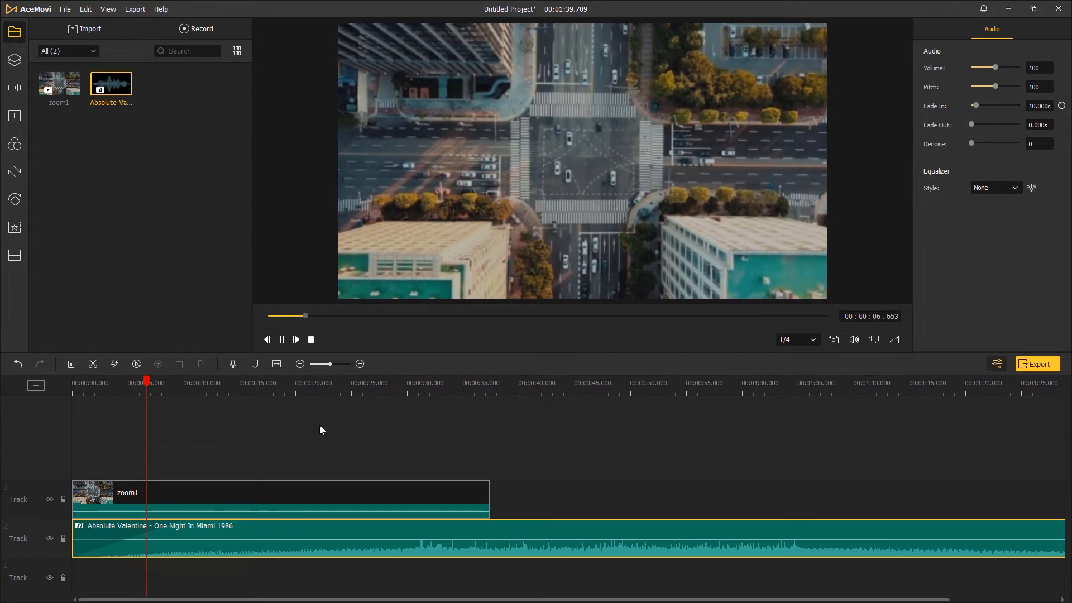
{"action": "left_click", "coordinate": [281, 339]}
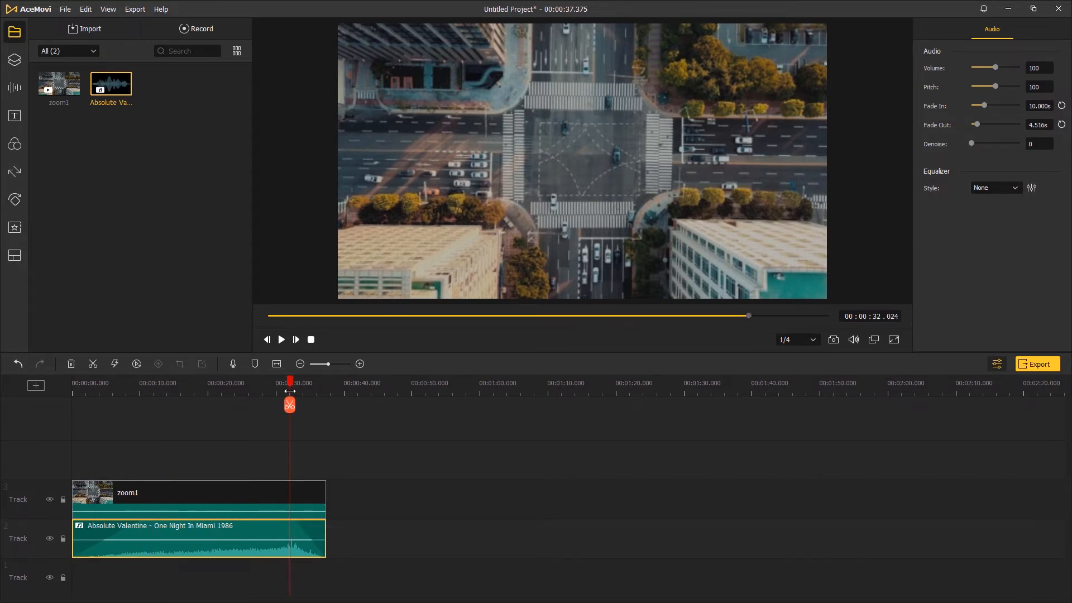
Play back the trimmed music to check its 4.5-second fade-out
{"action": "left_click", "coordinate": [280, 339]}
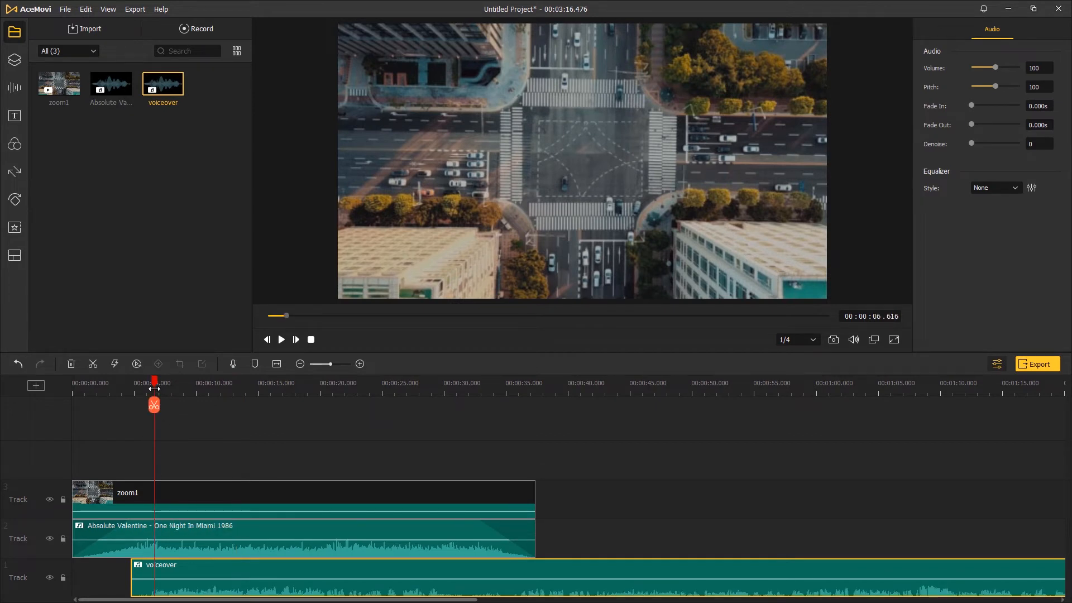
Play back the voiceover over the split music and aerial clip
{"action": "left_click", "coordinate": [281, 339]}
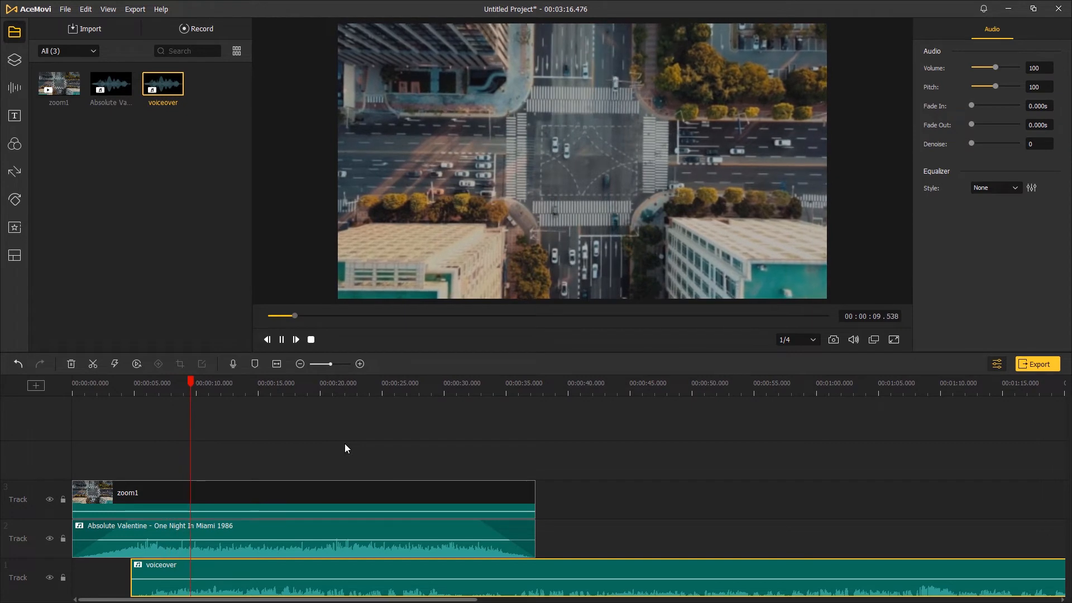
{"action": "left_click", "coordinate": [281, 339]}
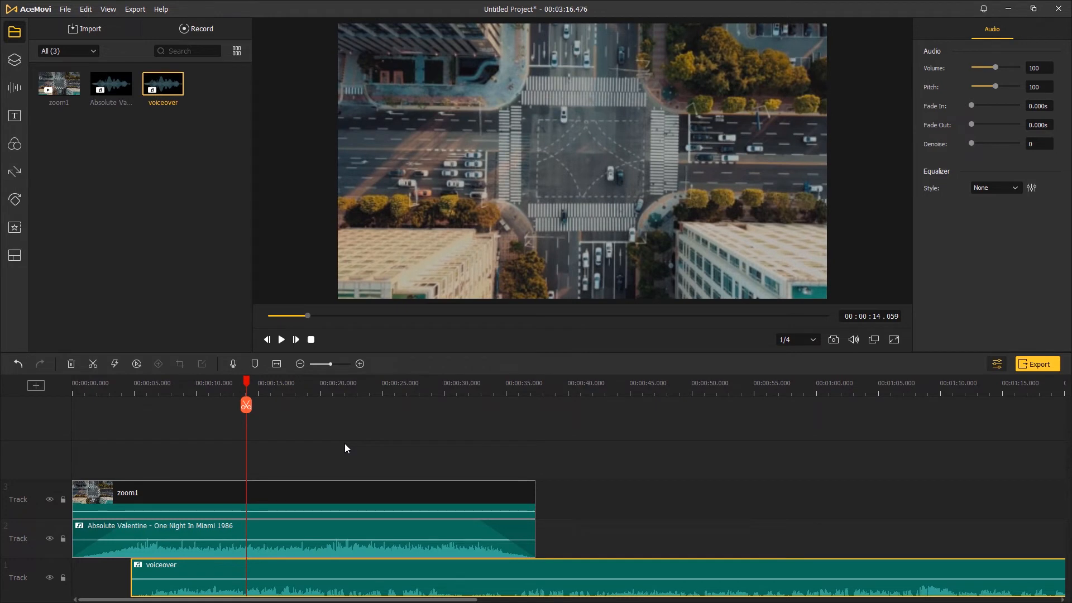
{"action": "mouse_move", "coordinate": [253, 469]}
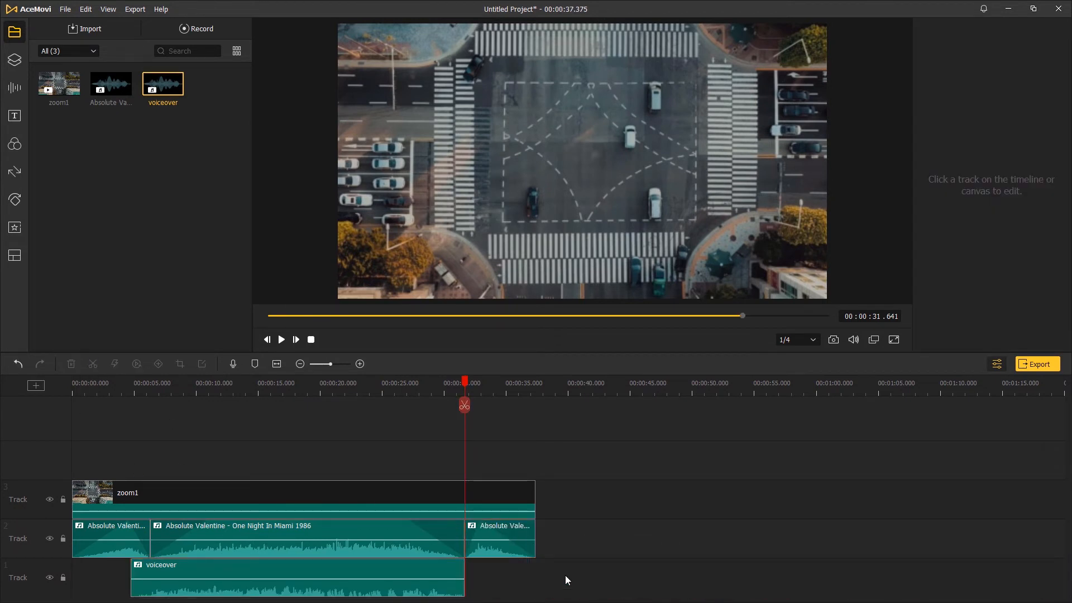
Set the middle music piece to volume 20, fade the first piece, and preview
{"action": "left_click", "coordinate": [273, 537]}
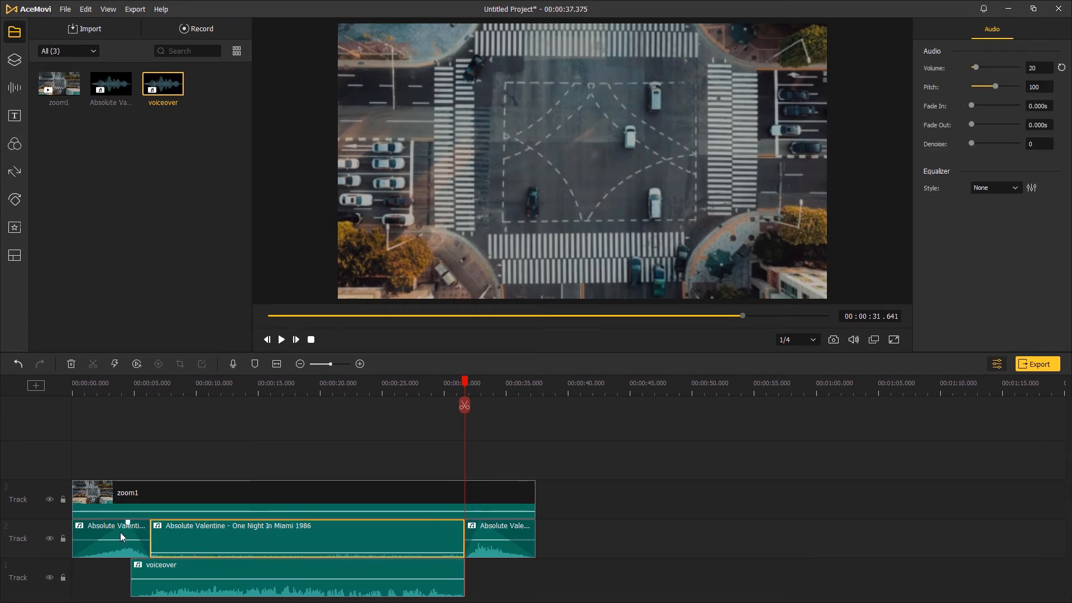
{"action": "left_click", "coordinate": [109, 537]}
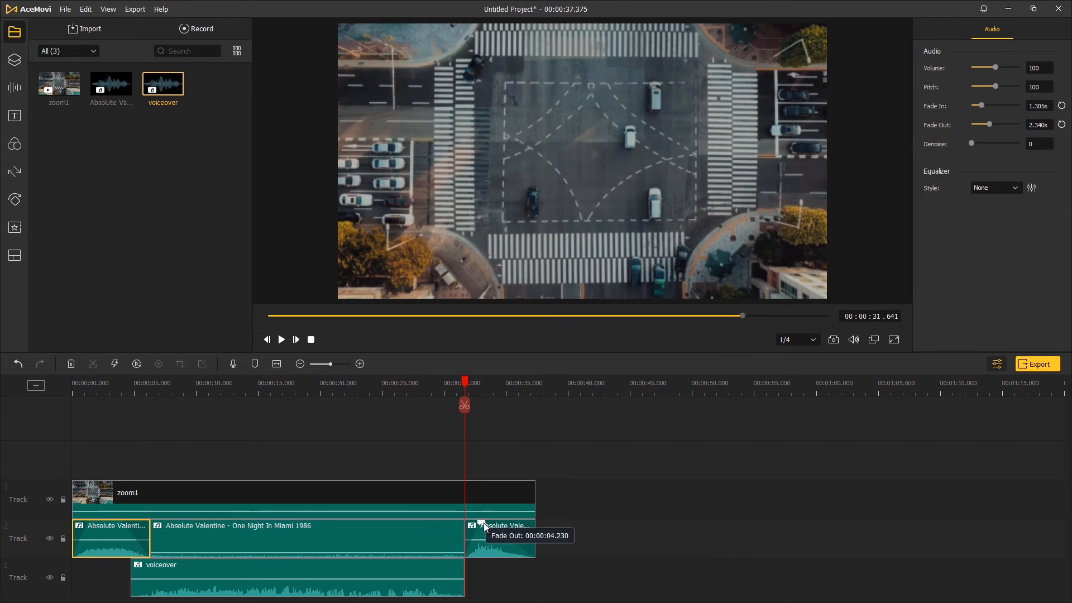
{"action": "mouse_move", "coordinate": [135, 414]}
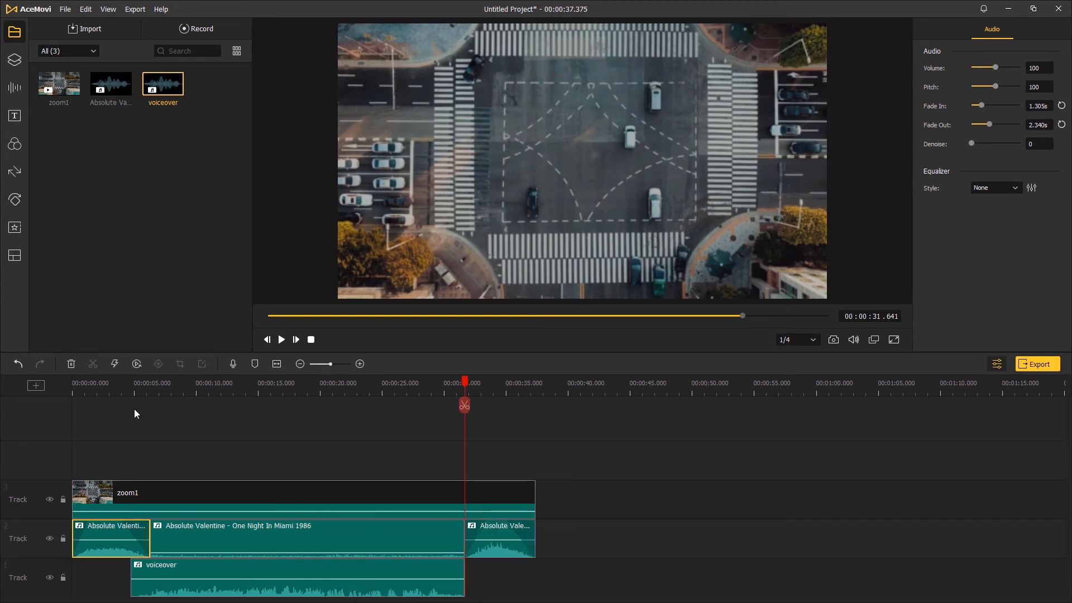
{"action": "left_click", "coordinate": [281, 339]}
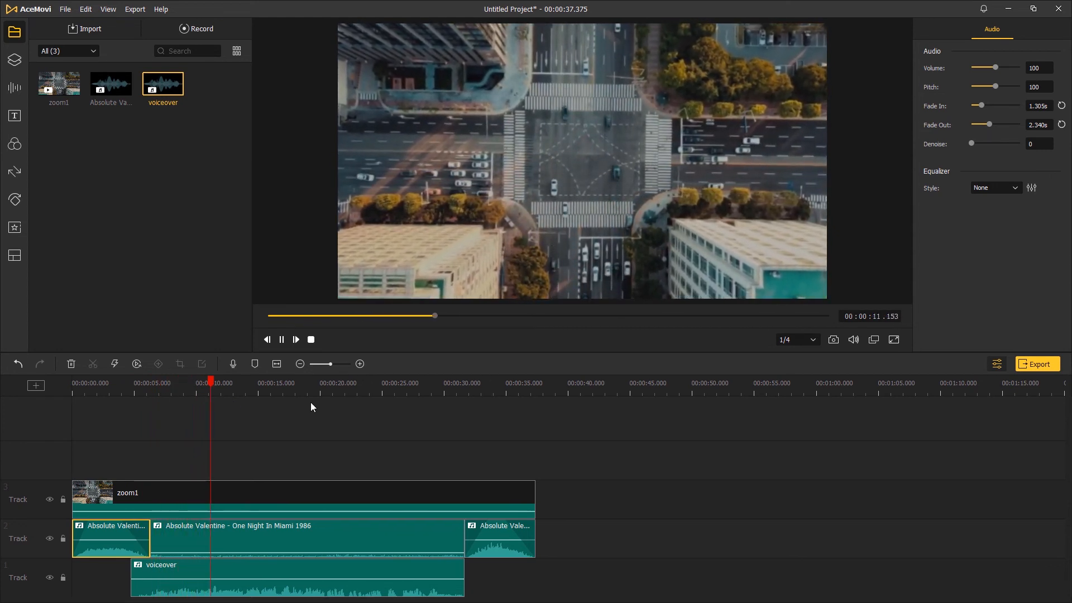
{"action": "left_click", "coordinate": [281, 339]}
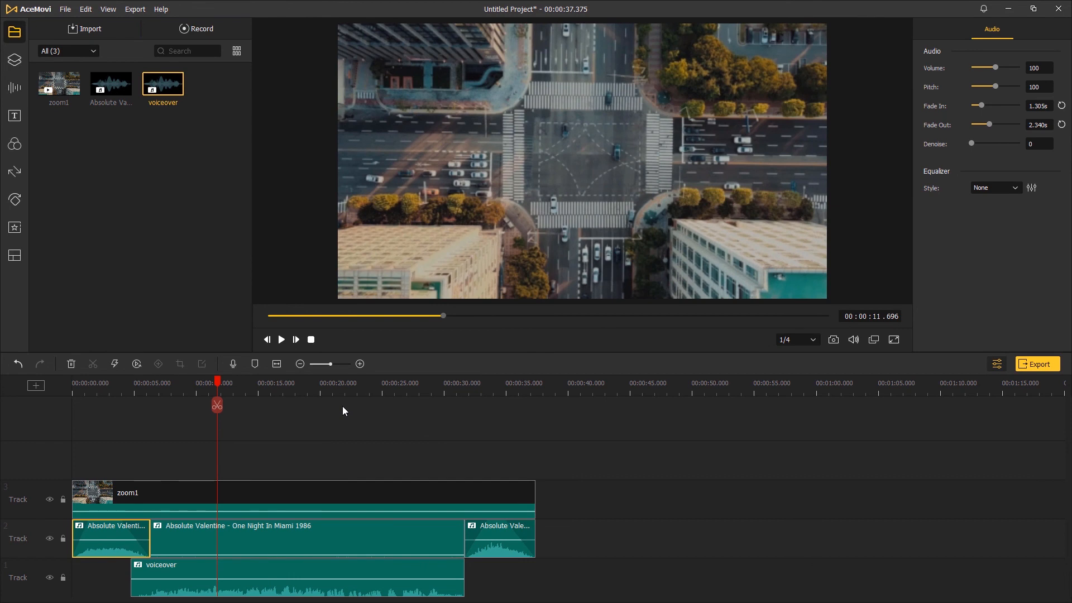
Export the project as an HD MP4 video
{"action": "left_click", "coordinate": [1037, 364]}
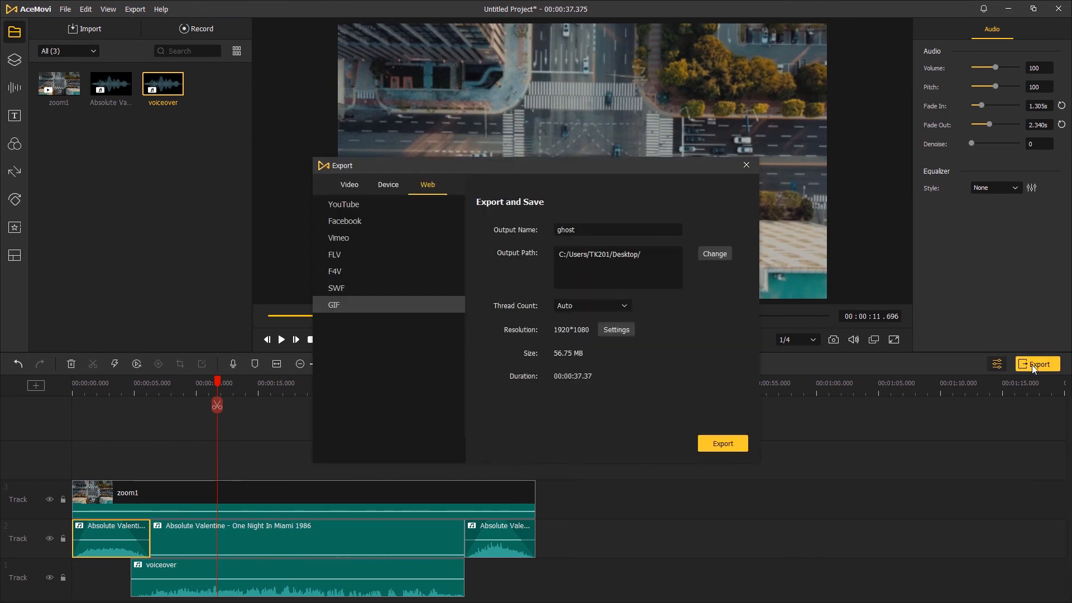
{"action": "left_click", "coordinate": [350, 185]}
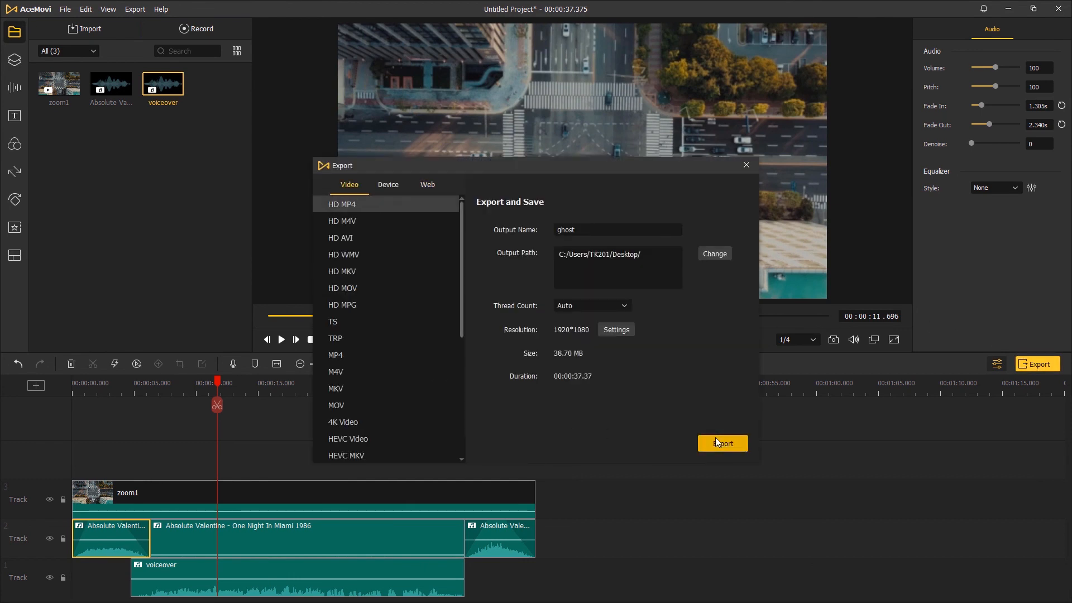
{"action": "left_click", "coordinate": [722, 443]}
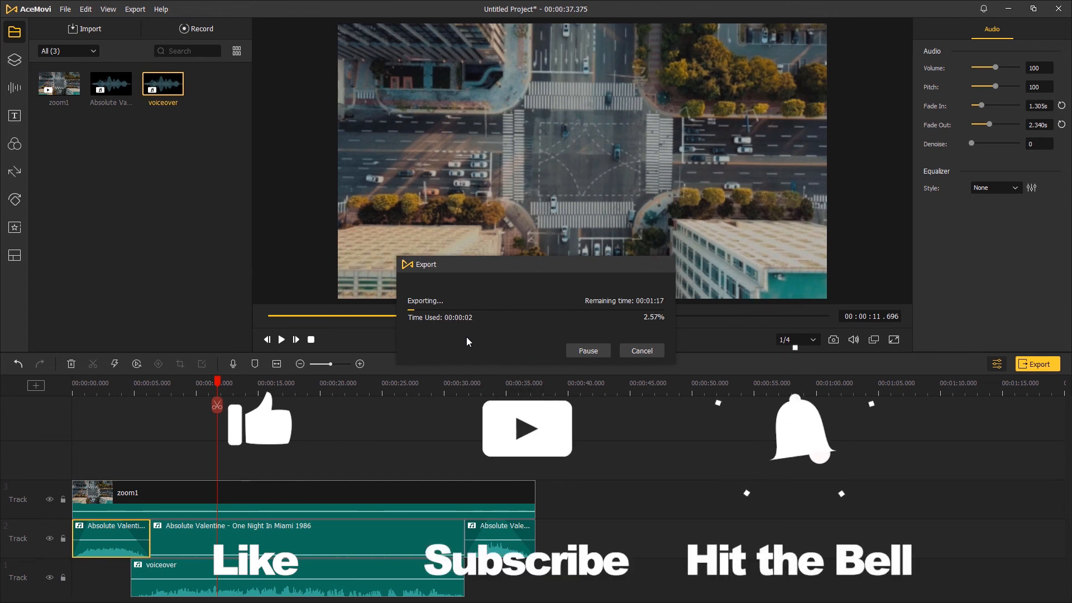